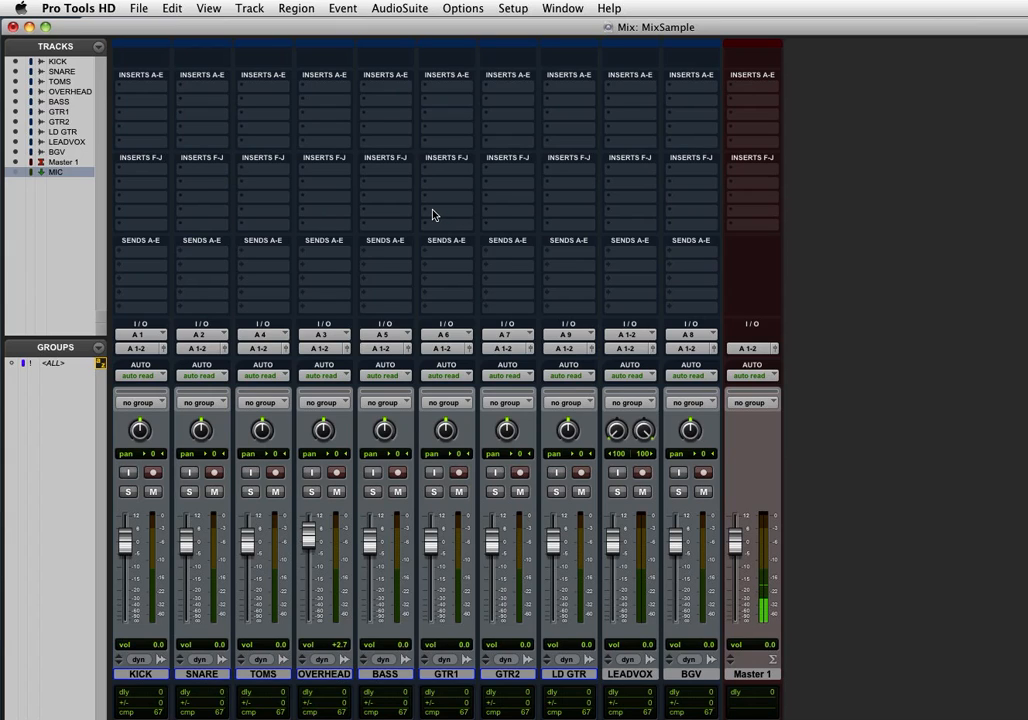
{"action": "mouse_move", "coordinate": [428, 212]}
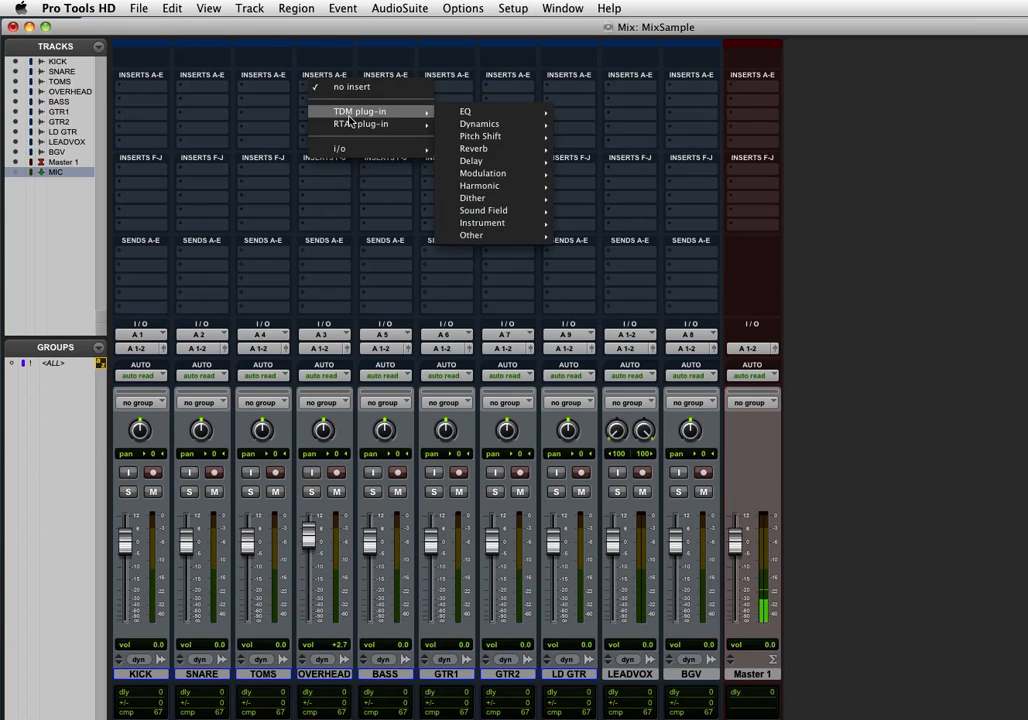
{"action": "mouse_move", "coordinate": [484, 124]}
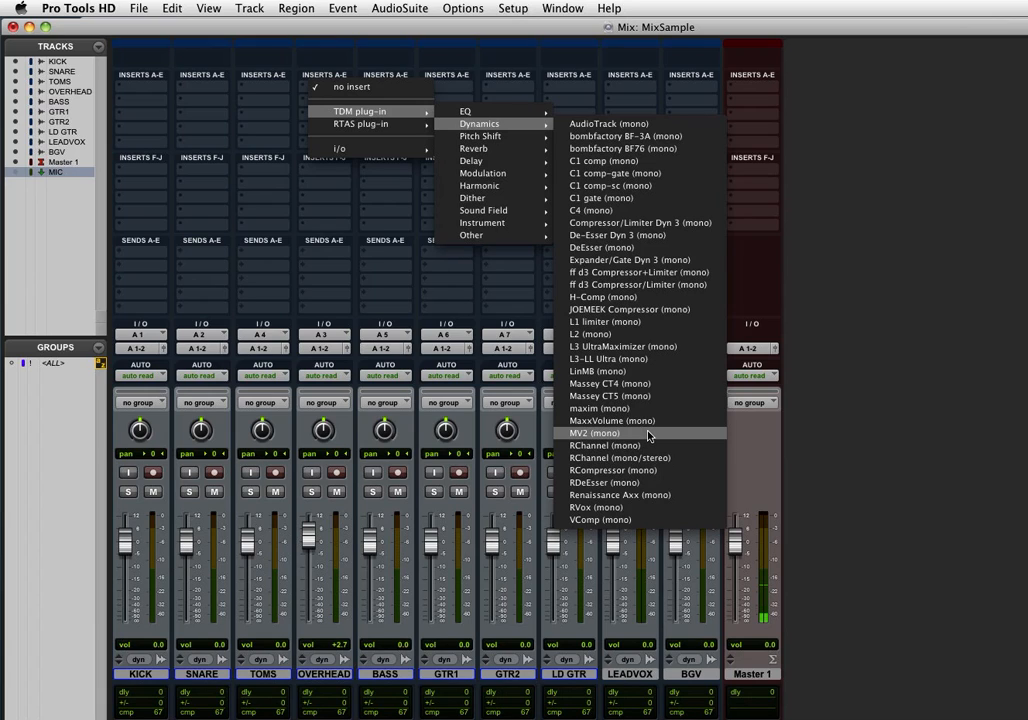
{"action": "mouse_move", "coordinate": [628, 370]}
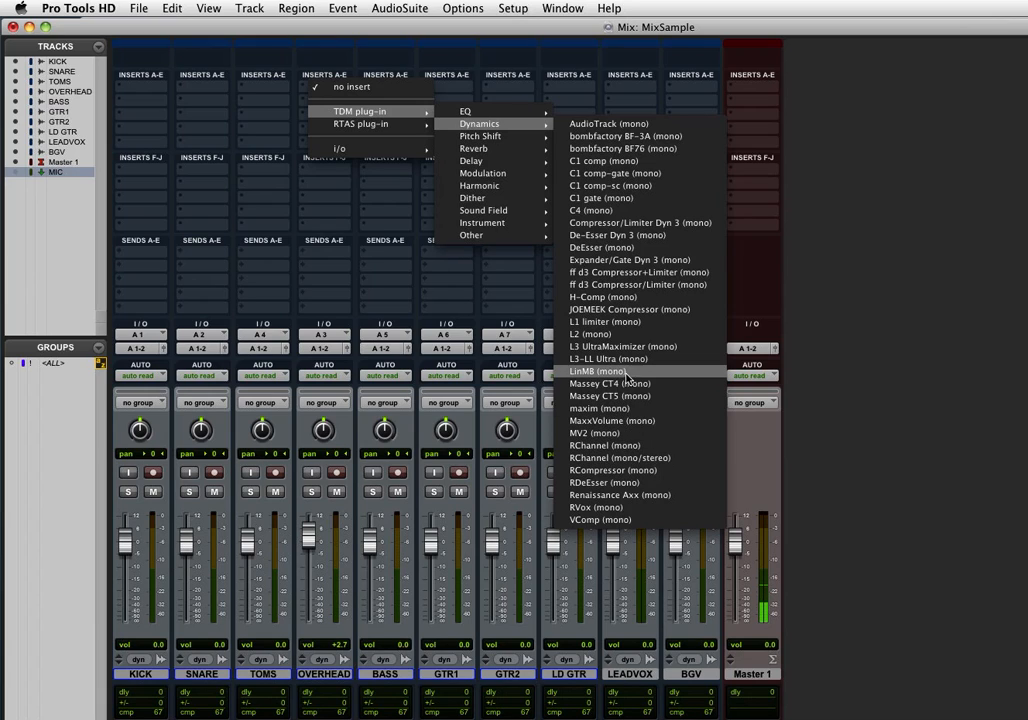
{"action": "mouse_move", "coordinate": [618, 320]}
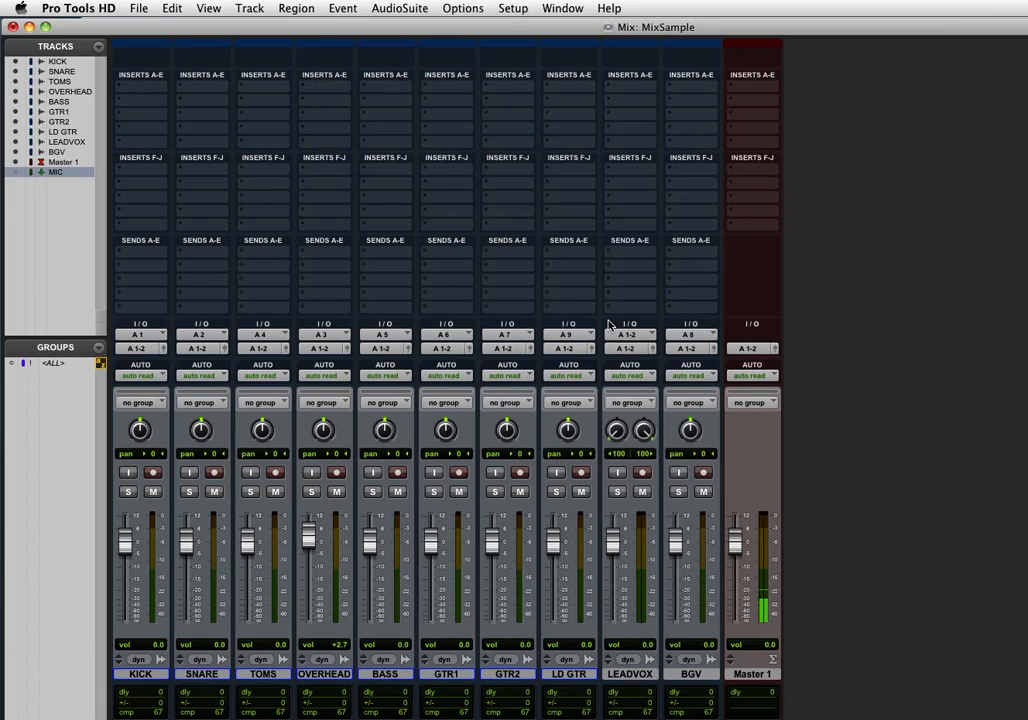
Bring up the track's insert plug-in choices again at the top level.
{"action": "left_click", "coordinate": [324, 74]}
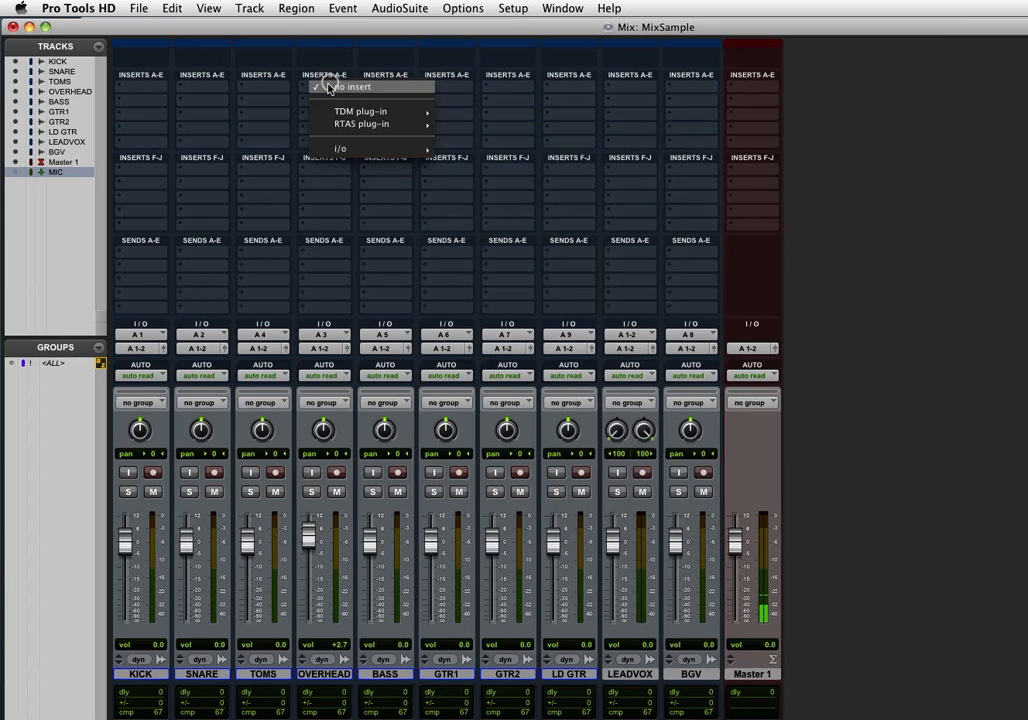
{"action": "mouse_move", "coordinate": [362, 112]}
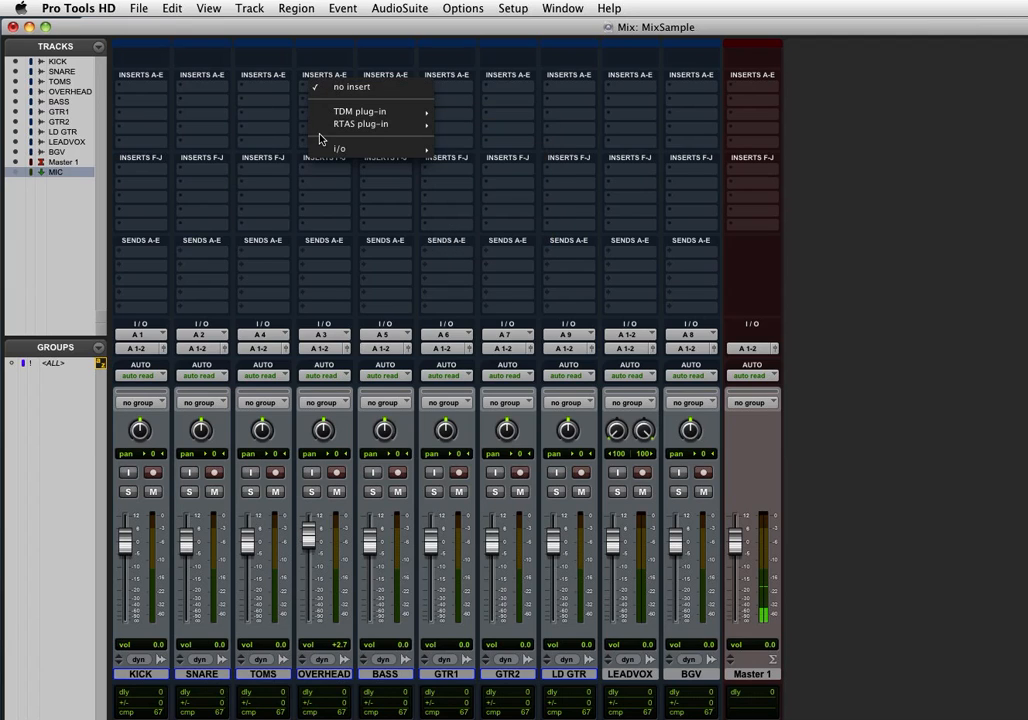
{"action": "mouse_move", "coordinate": [360, 124]}
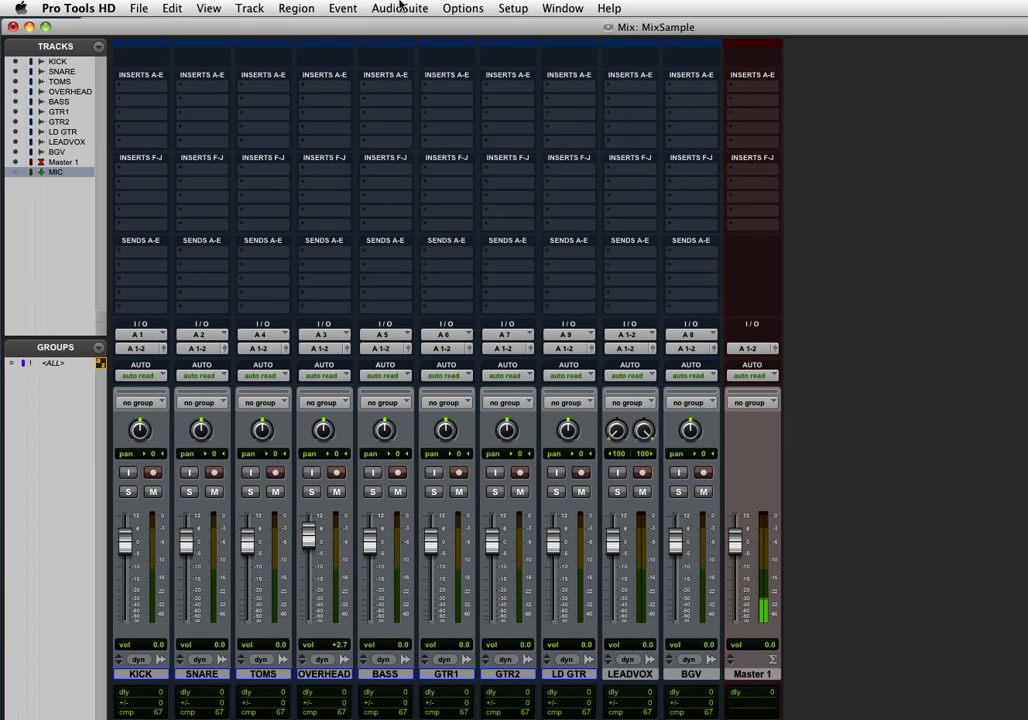
Command-click L1 limiter Mono in AudioSuite Dynamics so it lists at the top of the AudioSuite menu.
{"action": "left_click", "coordinate": [400, 8]}
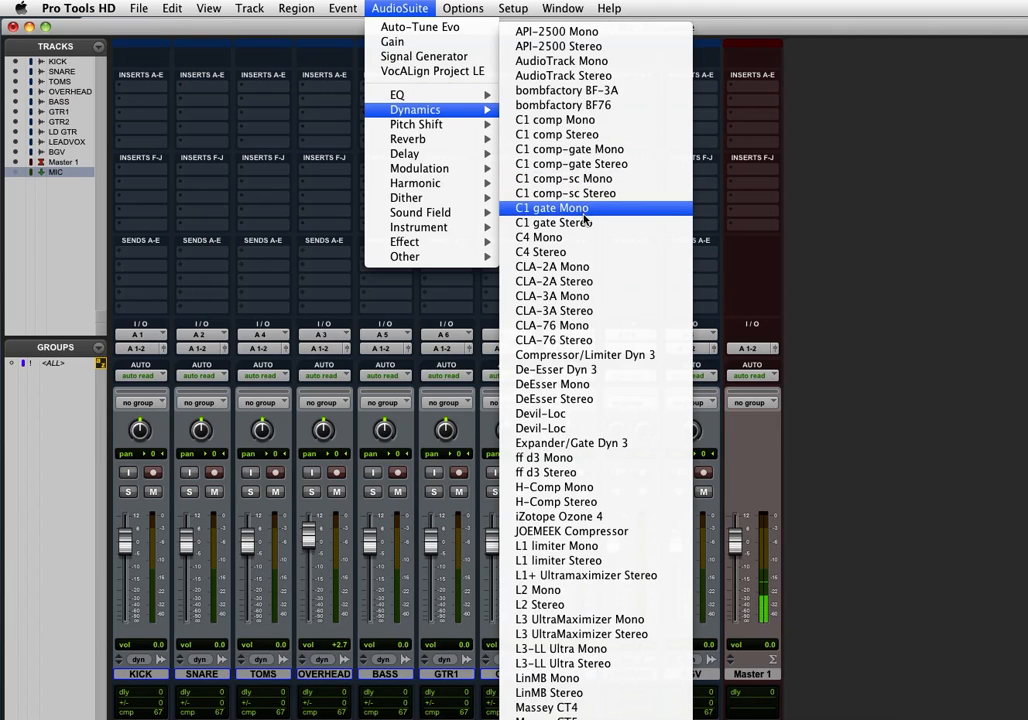
{"action": "mouse_move", "coordinate": [556, 546]}
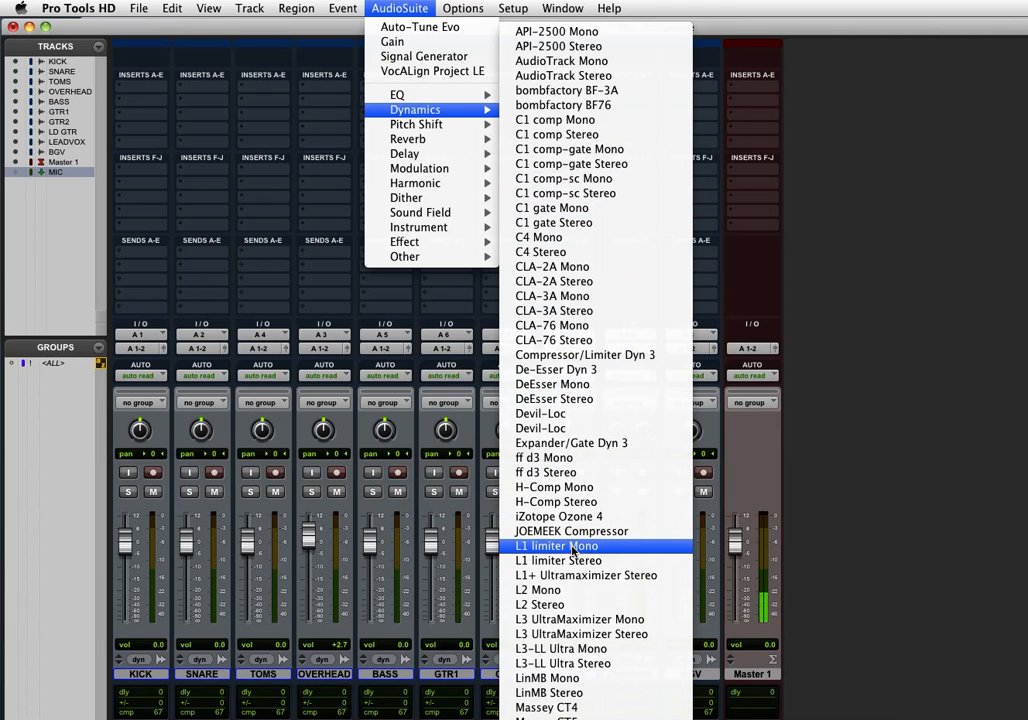
{"action": "left_click", "coordinate": [556, 546]}
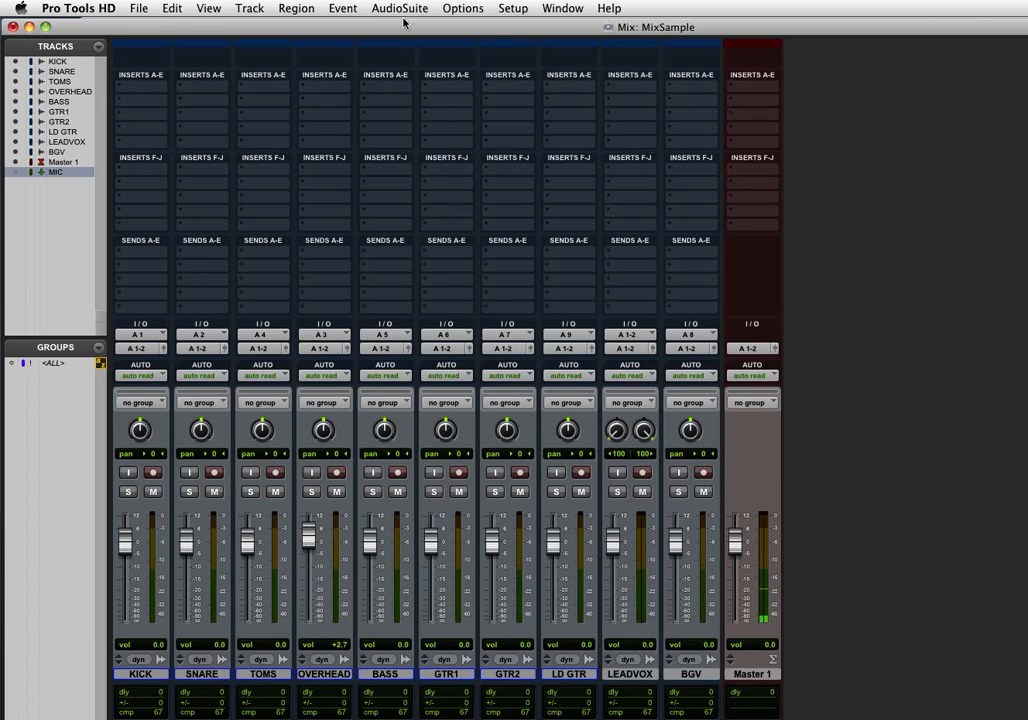
{"action": "left_click", "coordinate": [400, 8]}
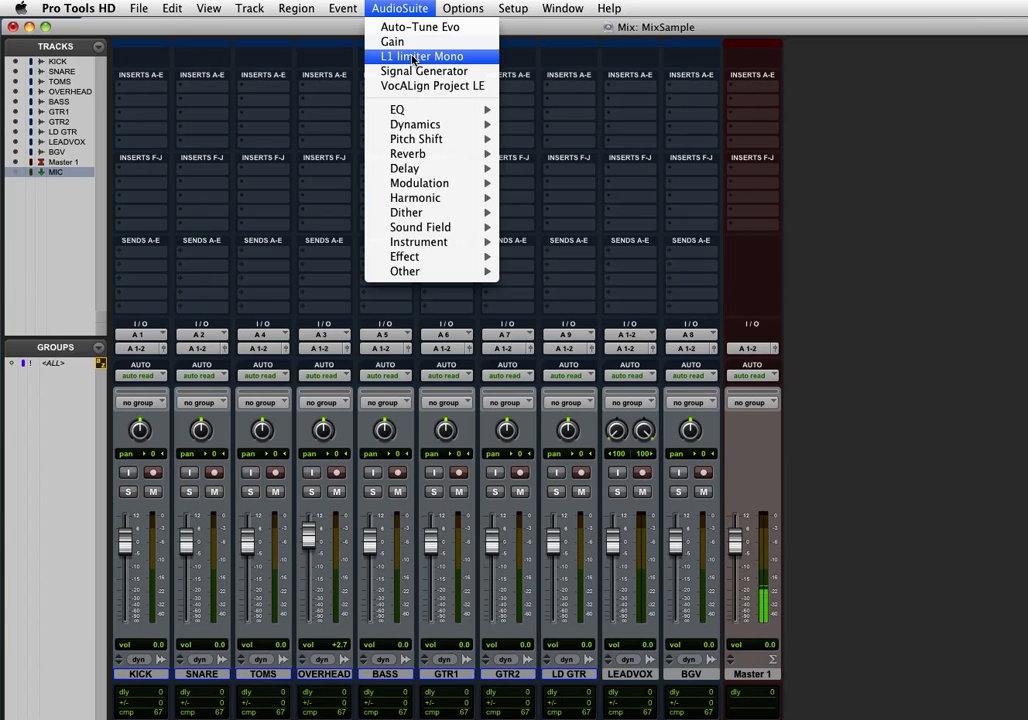